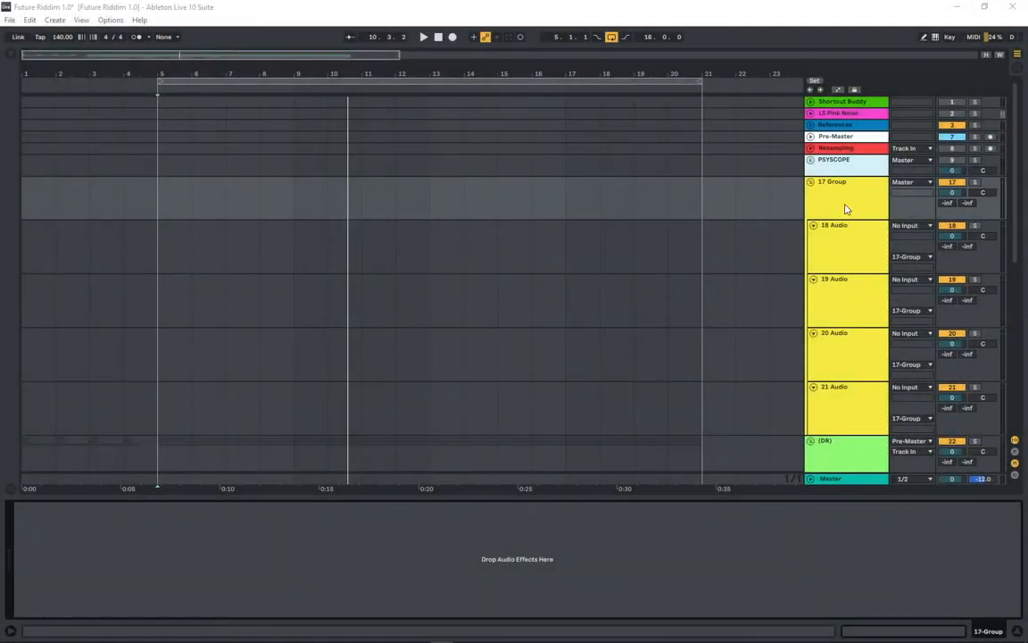
mouse_move(707, 300)
type("psyscop")
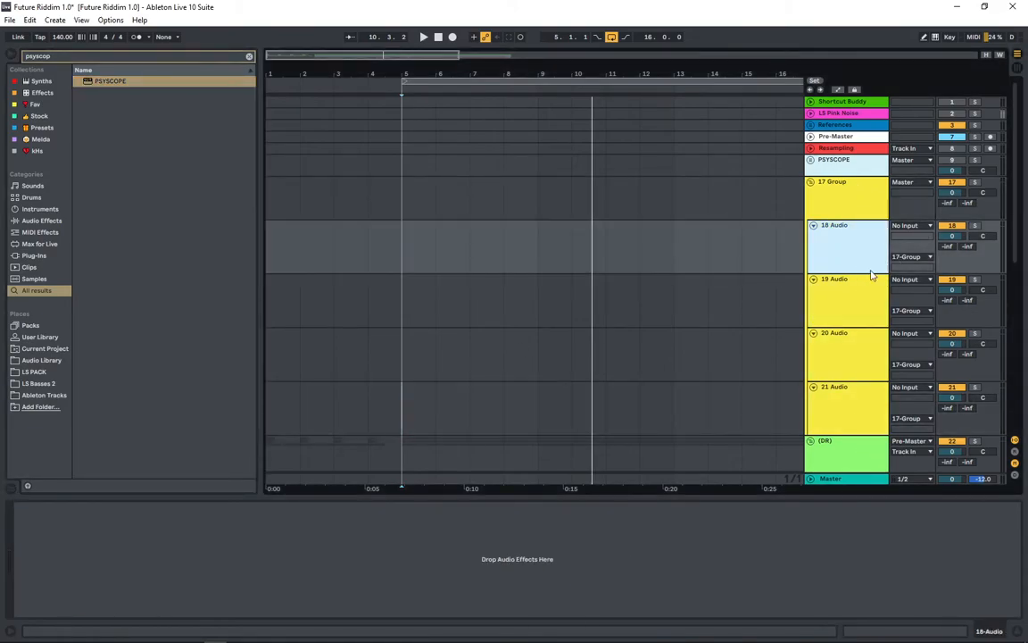
mouse_move(812, 257)
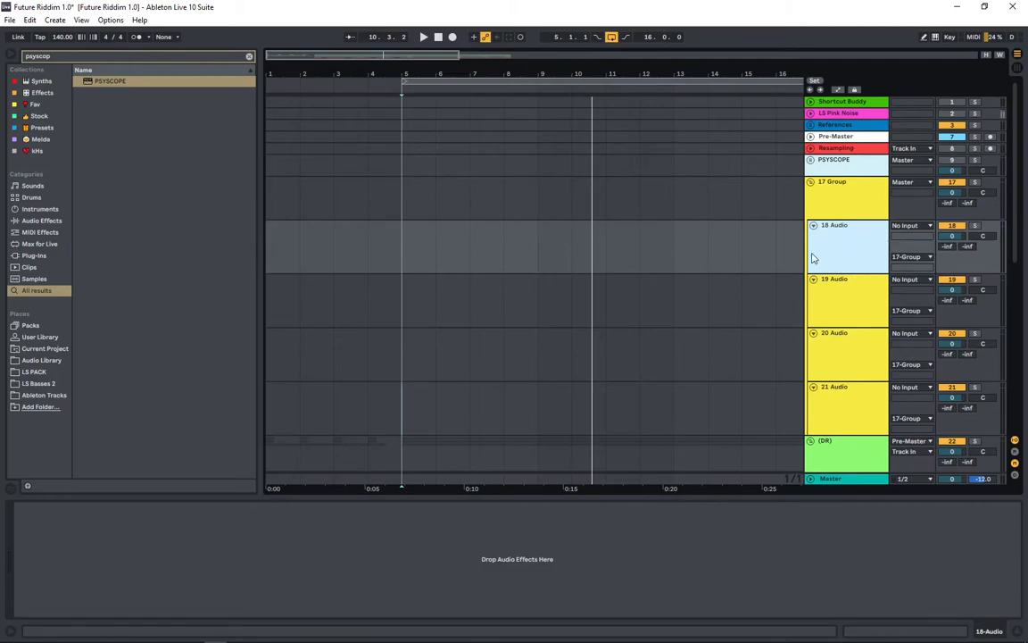
mouse_move(842, 192)
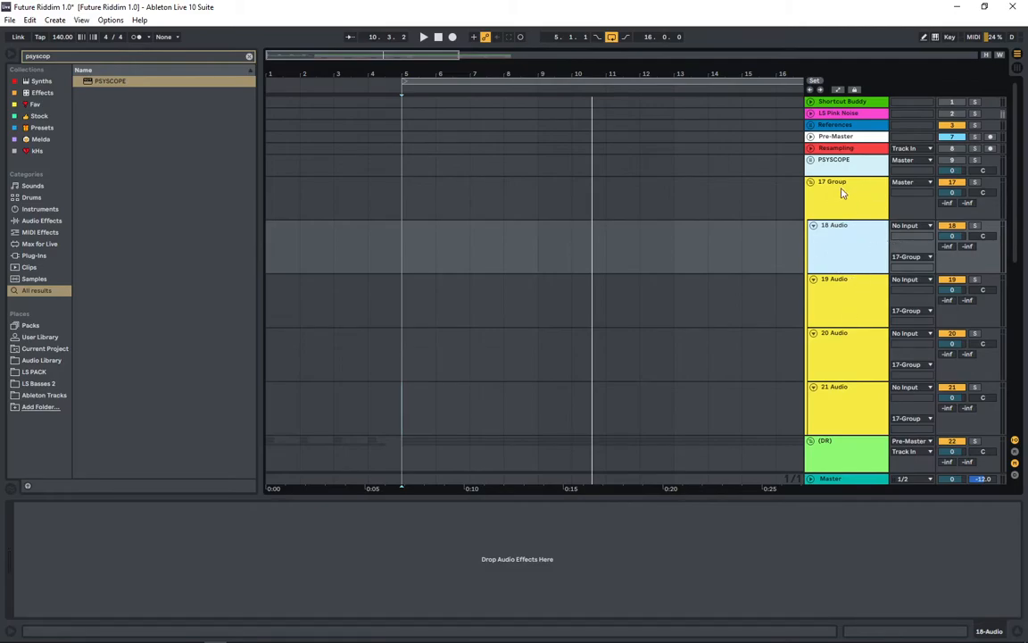
Step: Send 19, 20 and 21 Audio to 17-Group on channel pairs 3-4, 5-6 and 7-8
left_click(847, 294)
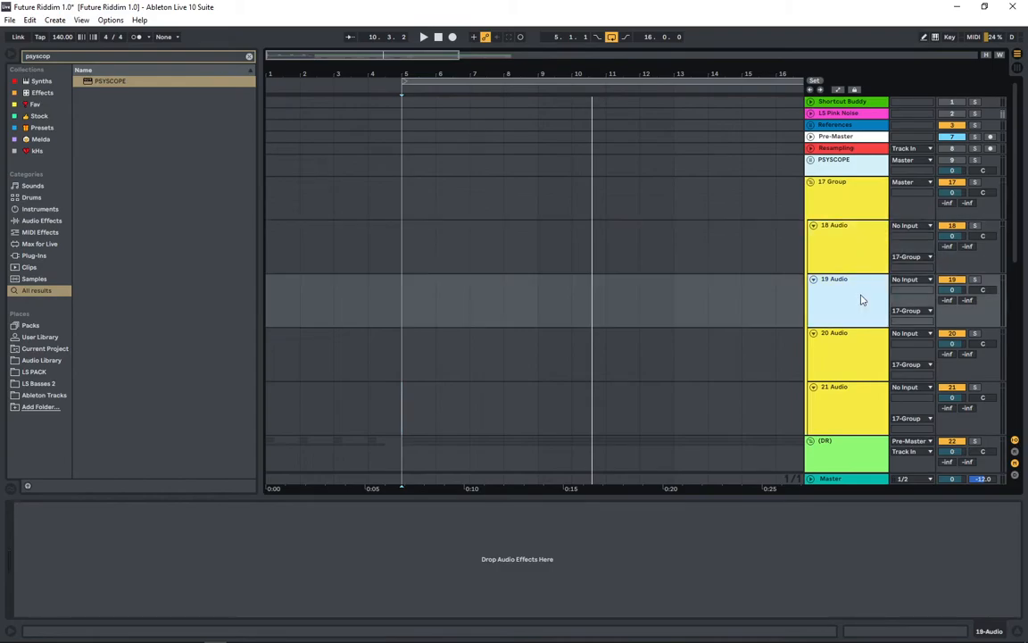
left_click(910, 311)
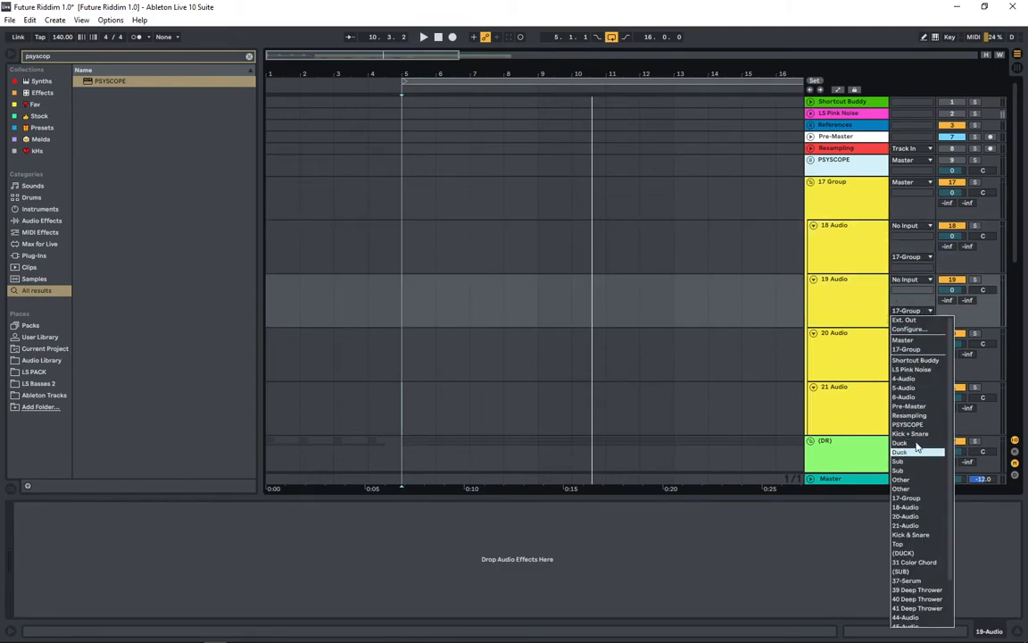
mouse_move(908, 496)
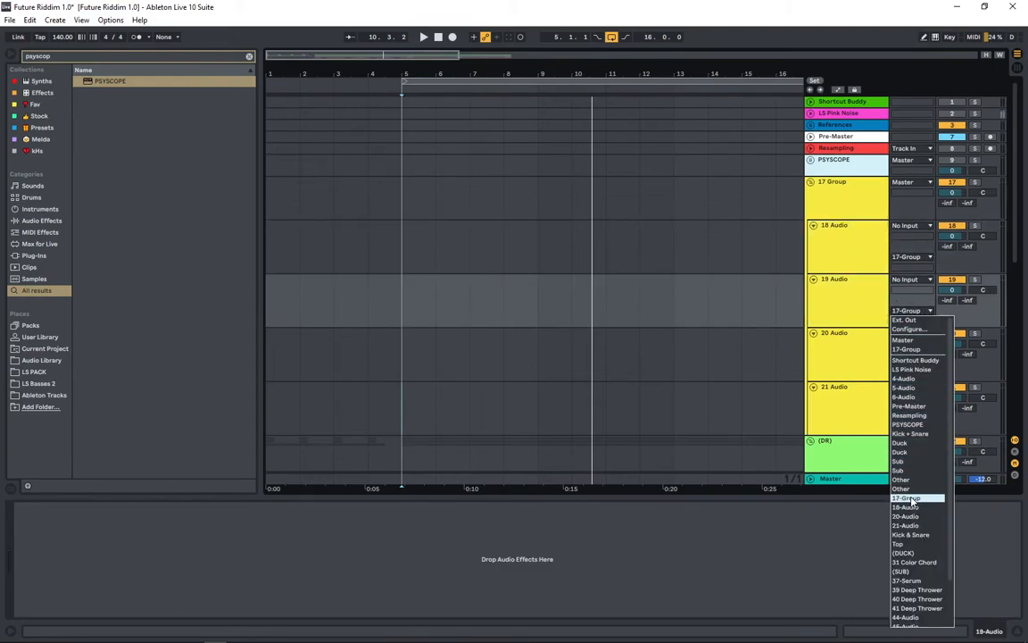
left_click(905, 496)
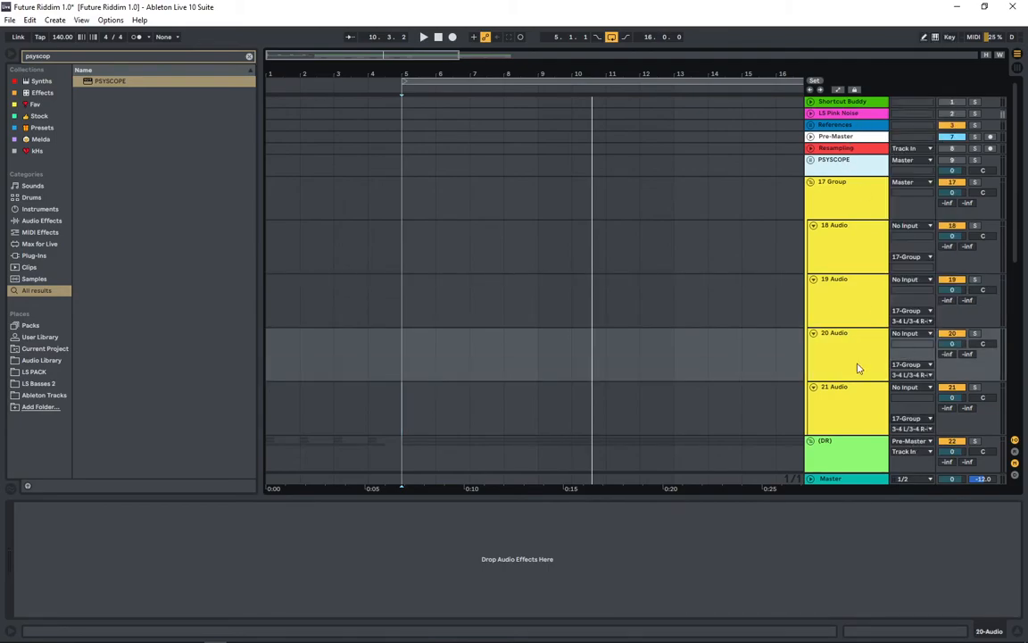
left_click(835, 300)
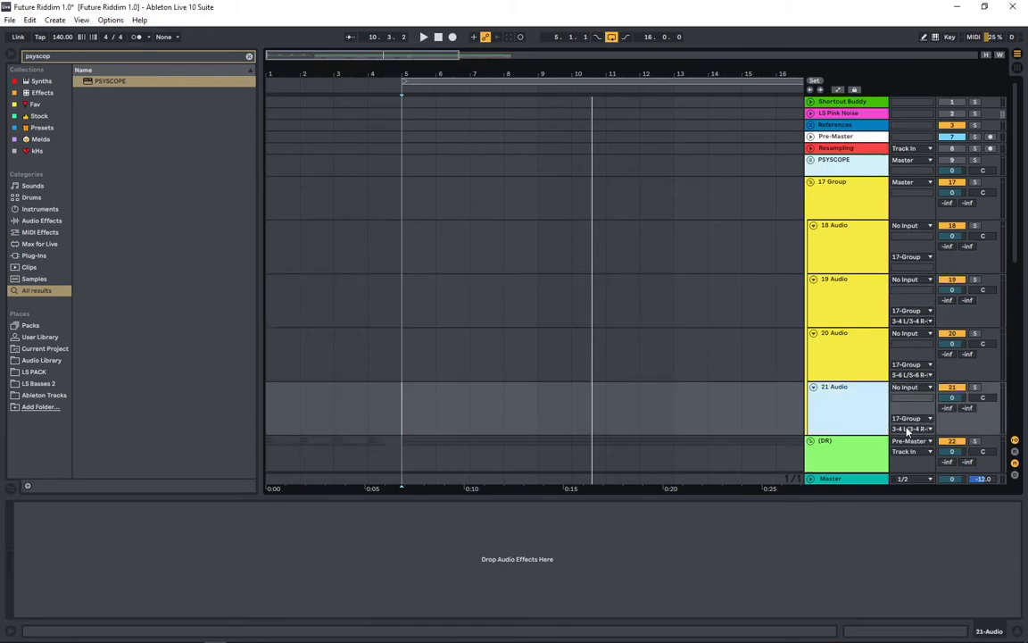
left_click(910, 428)
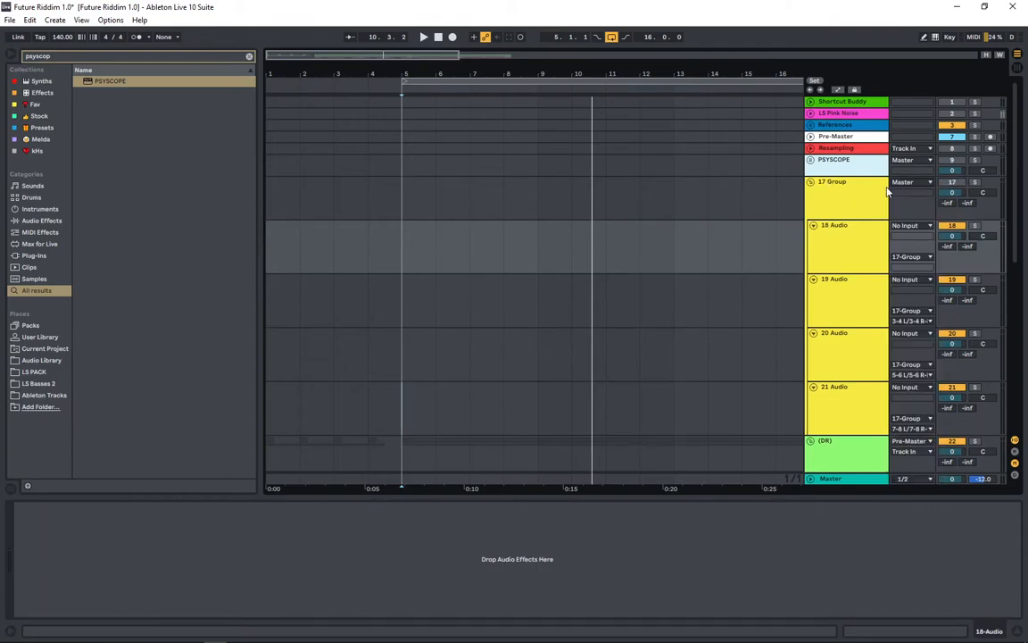
Step: Set 17-Group to Sends Only and feed 18, 19 and 21 Audio from Kick + Snare, DUCK and another track
left_click(910, 182)
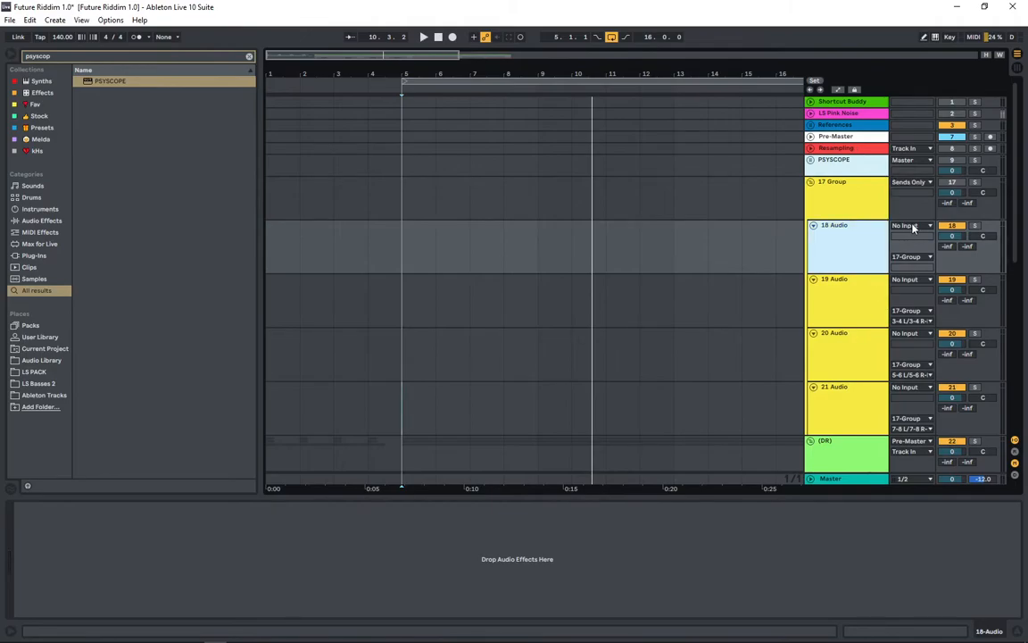
left_click(910, 225)
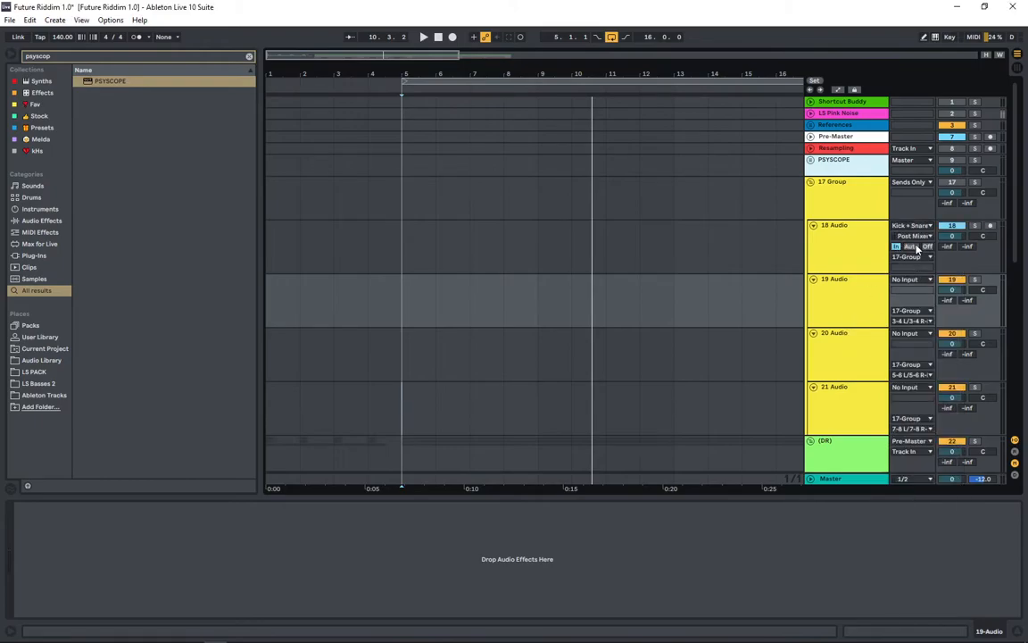
left_click(910, 279)
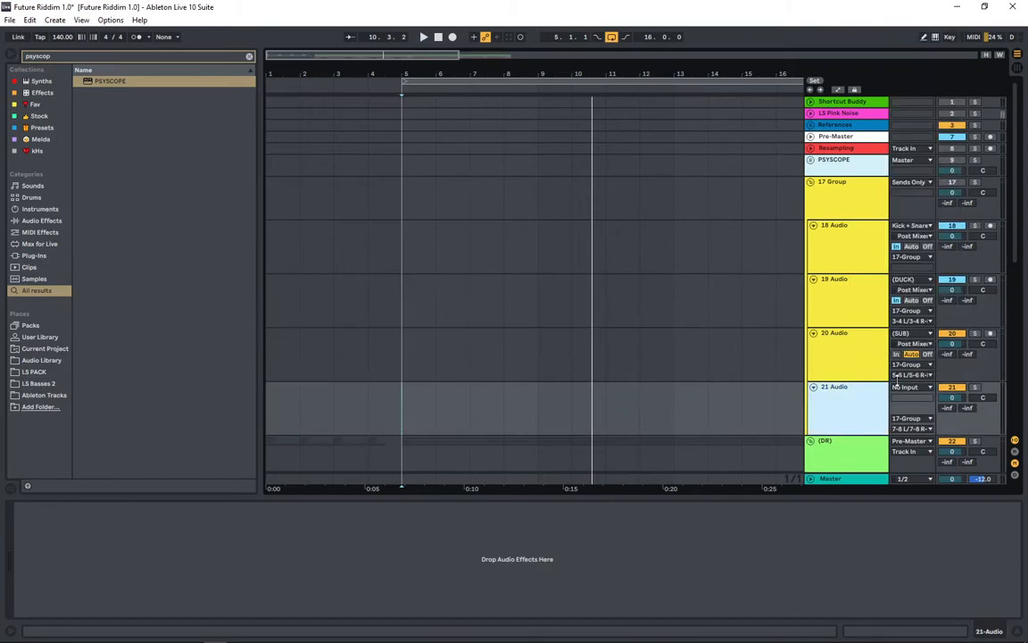
left_click(910, 385)
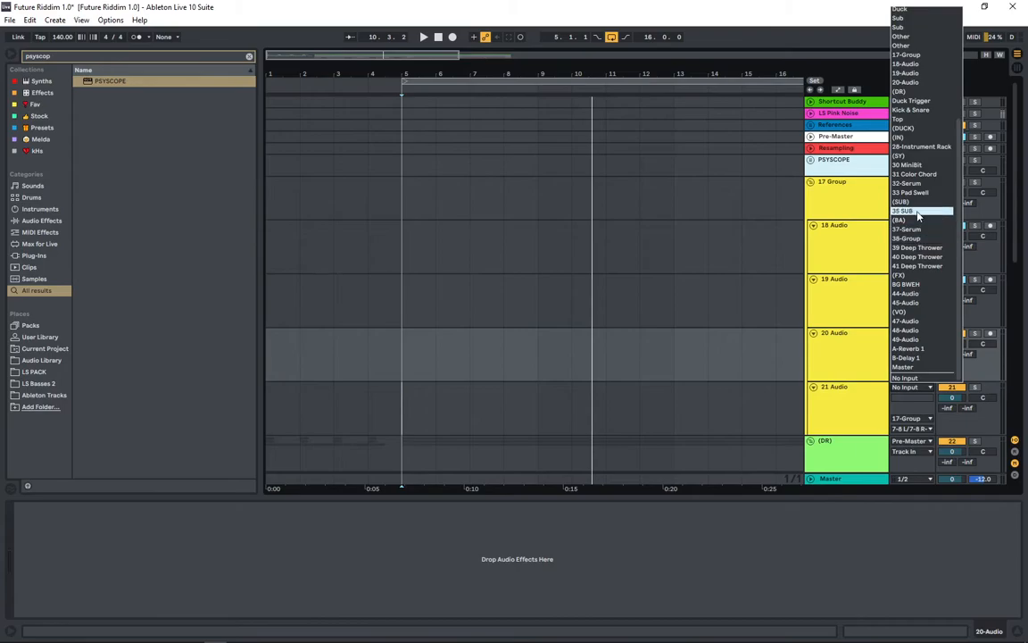
left_click(921, 210)
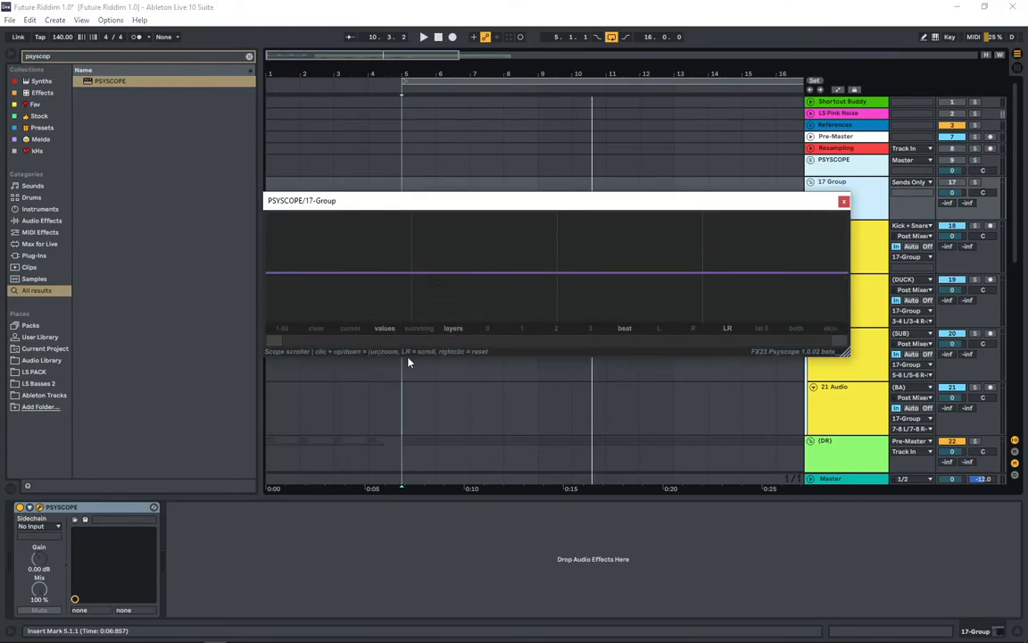
Step: Play and stop the song so the Pyscope window draws the routed tracks' live waveforms
left_click(425, 36)
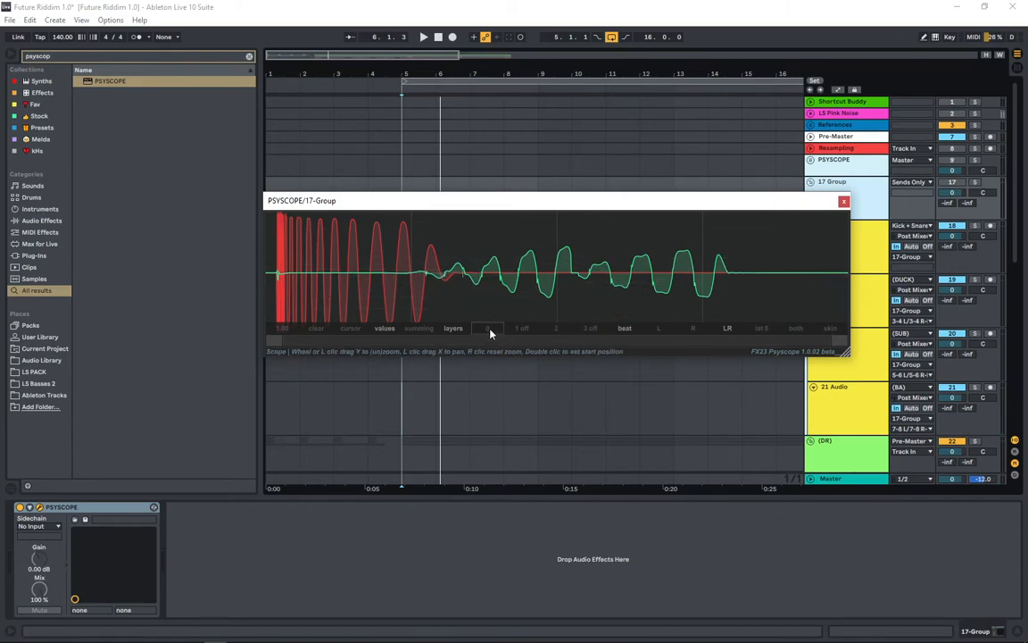
mouse_move(539, 370)
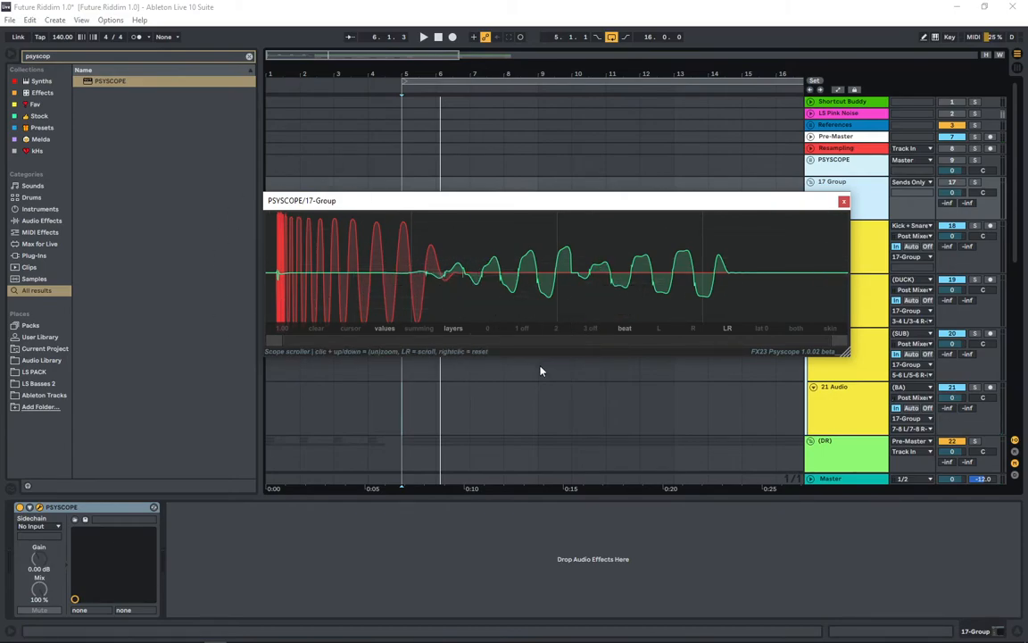
left_click(425, 36)
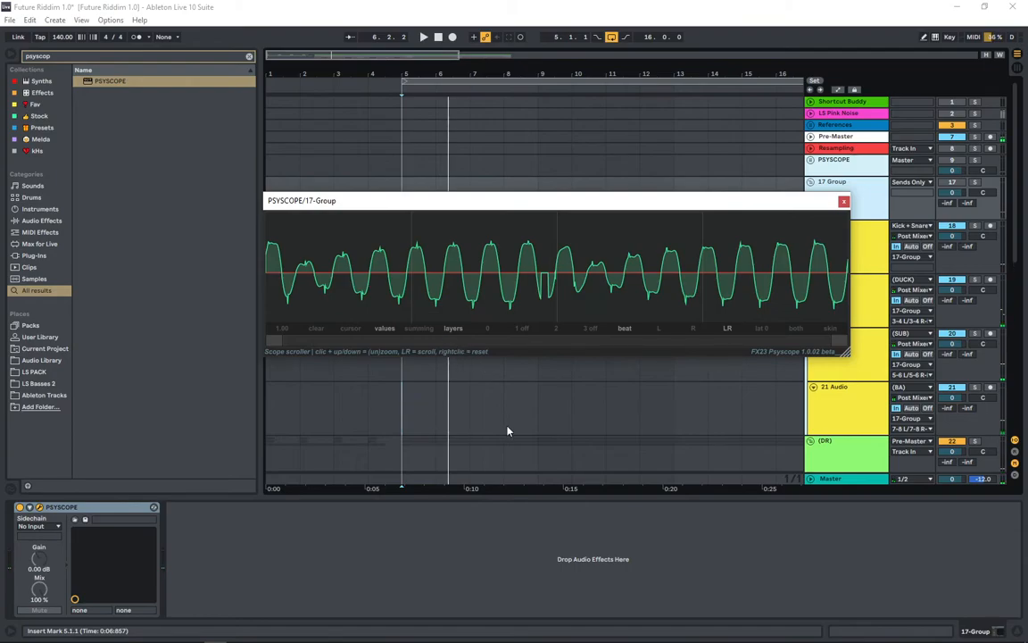
mouse_move(500, 425)
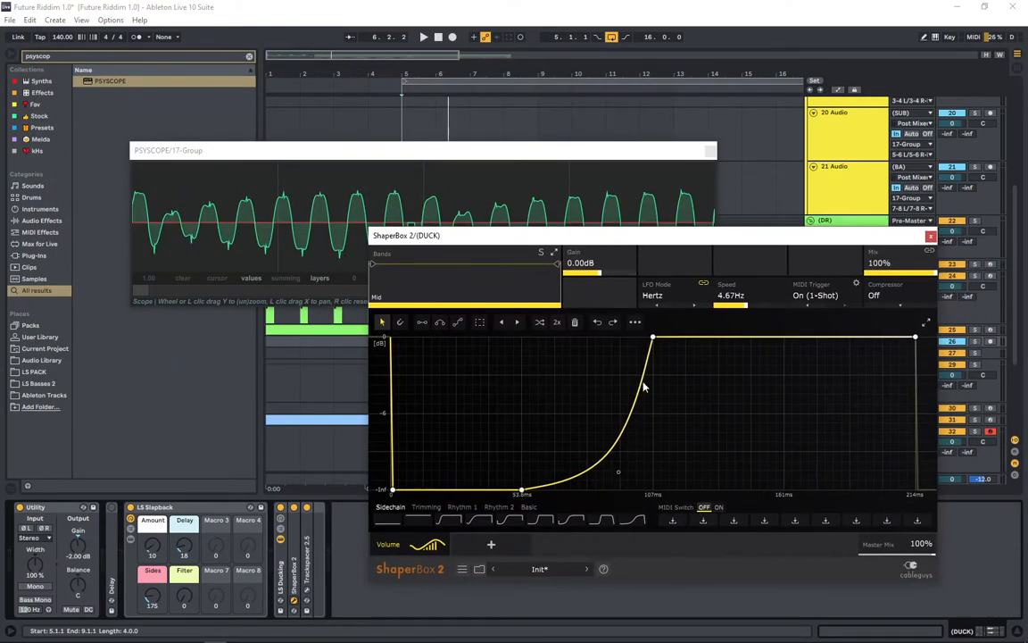
Step: Move the scope window up and slow the DUCK ShaperBox rate from 4.47 Hz to 4.02 Hz during playback
left_click_drag(730, 307, 770, 310)
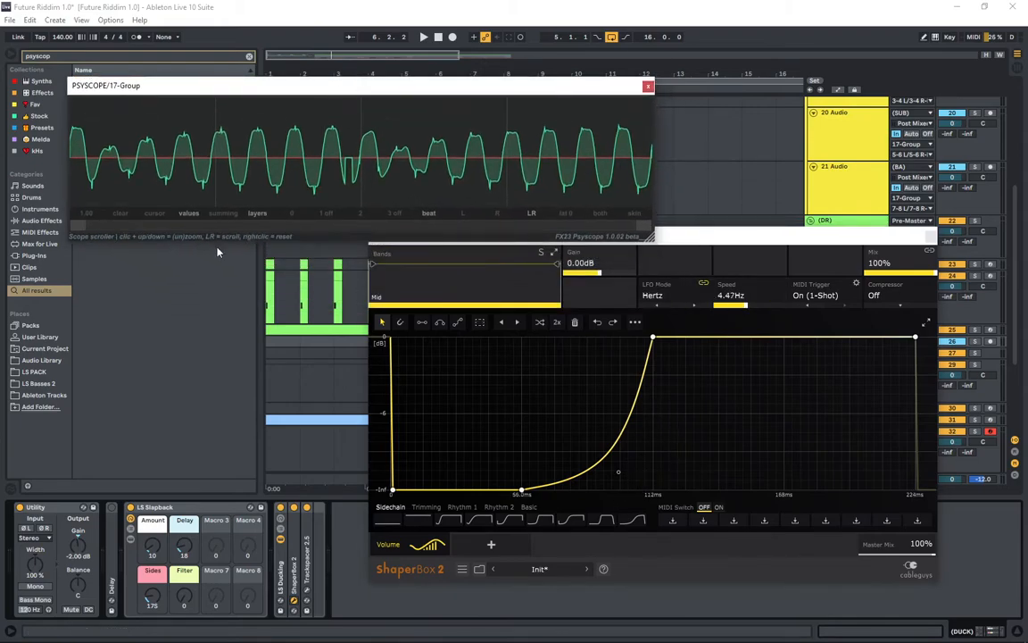
left_click(424, 35)
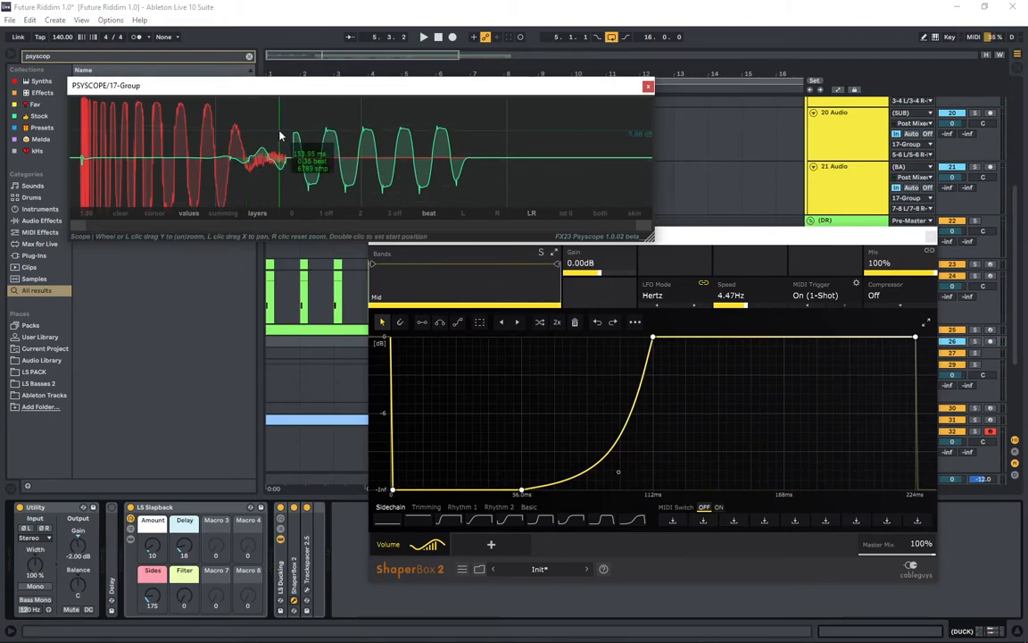
mouse_move(247, 143)
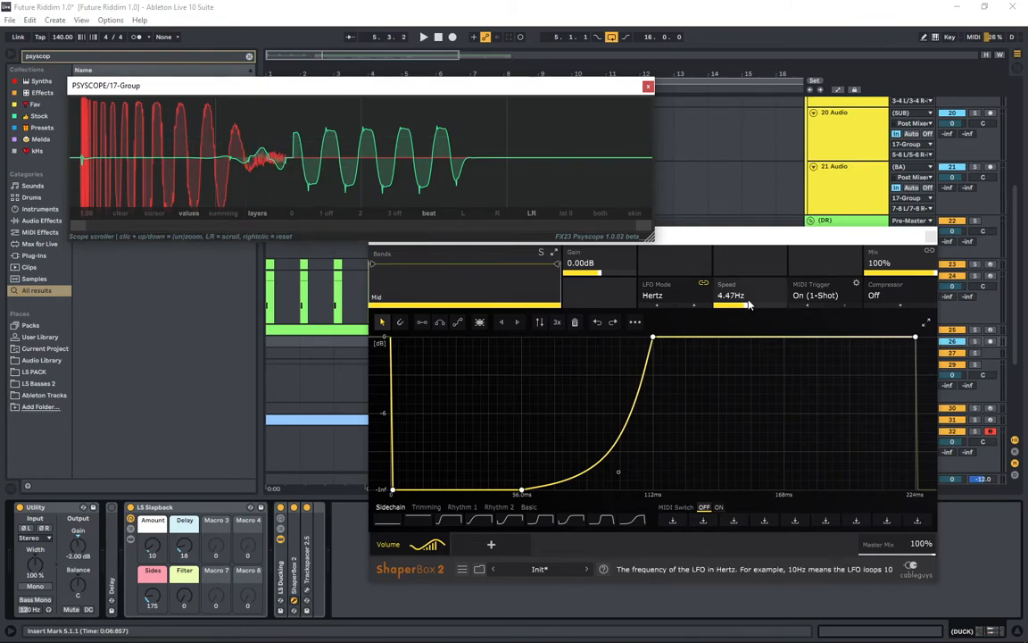
left_click_drag(730, 305, 730, 307)
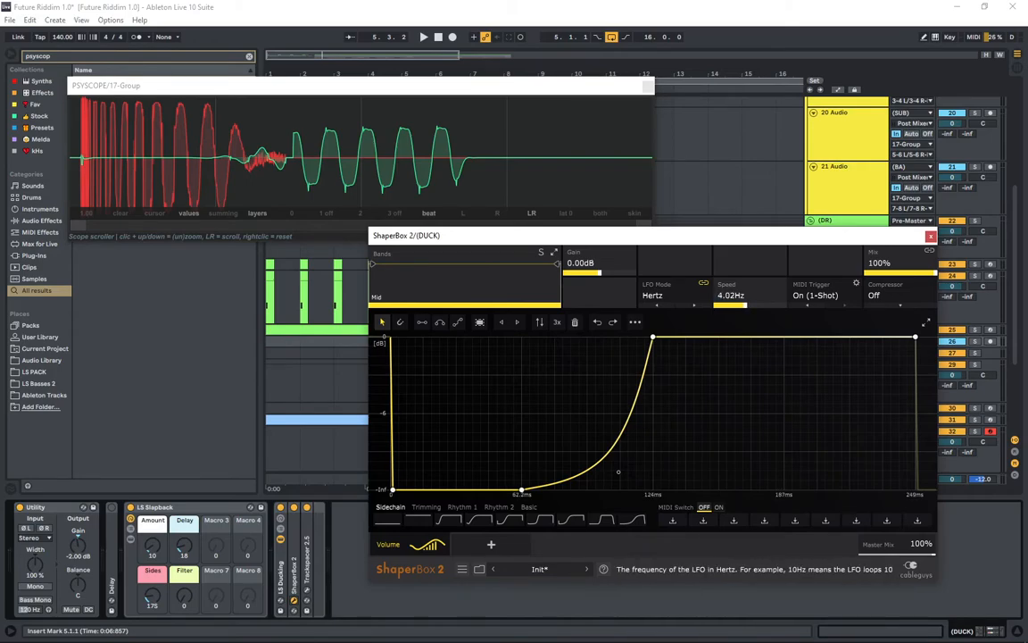
left_click(425, 36)
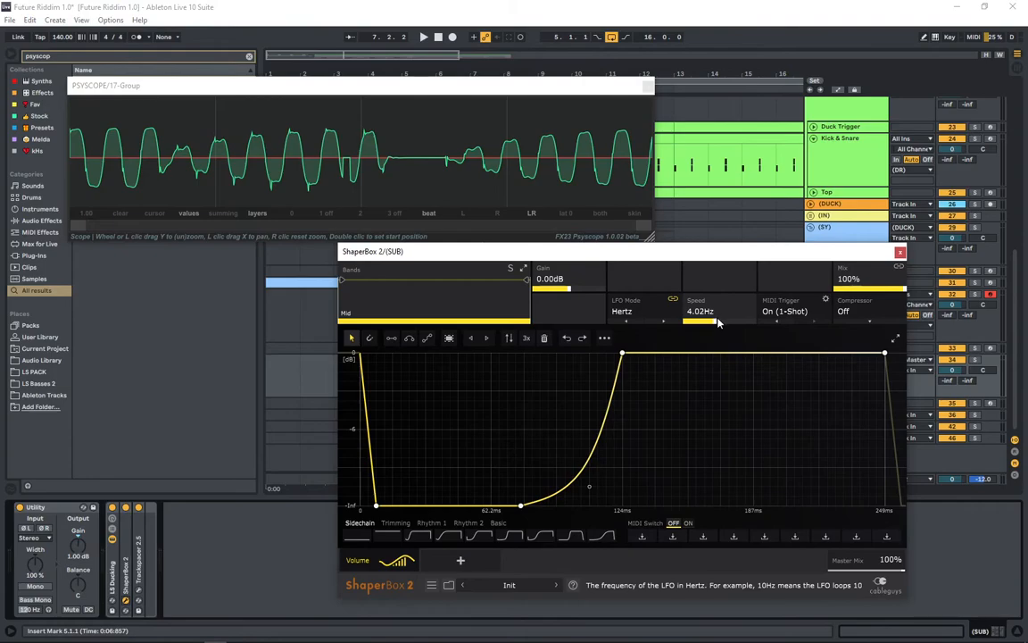
Step: Lower the SUB ShaperBox rate from 4.02 Hz to 3.89 Hz and play briefly to check timing
left_click_drag(700, 311, 700, 317)
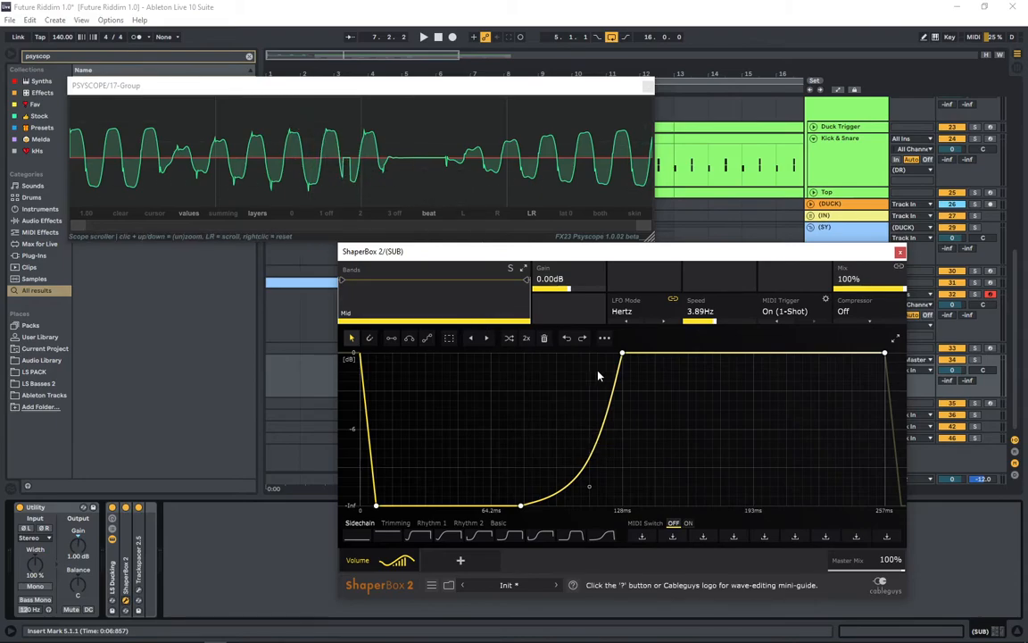
left_click(425, 35)
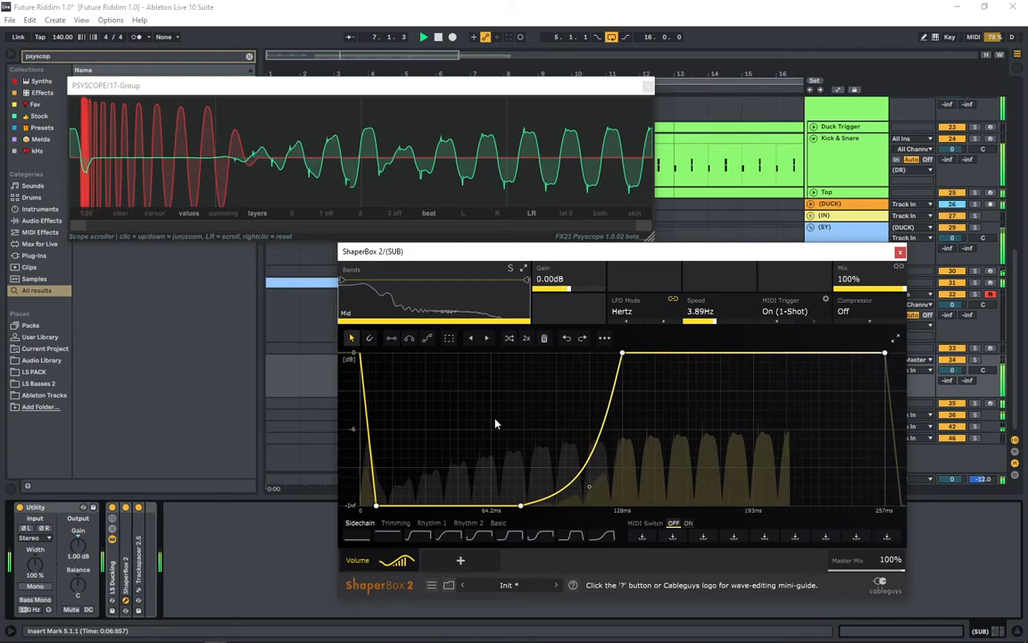
left_click(423, 35)
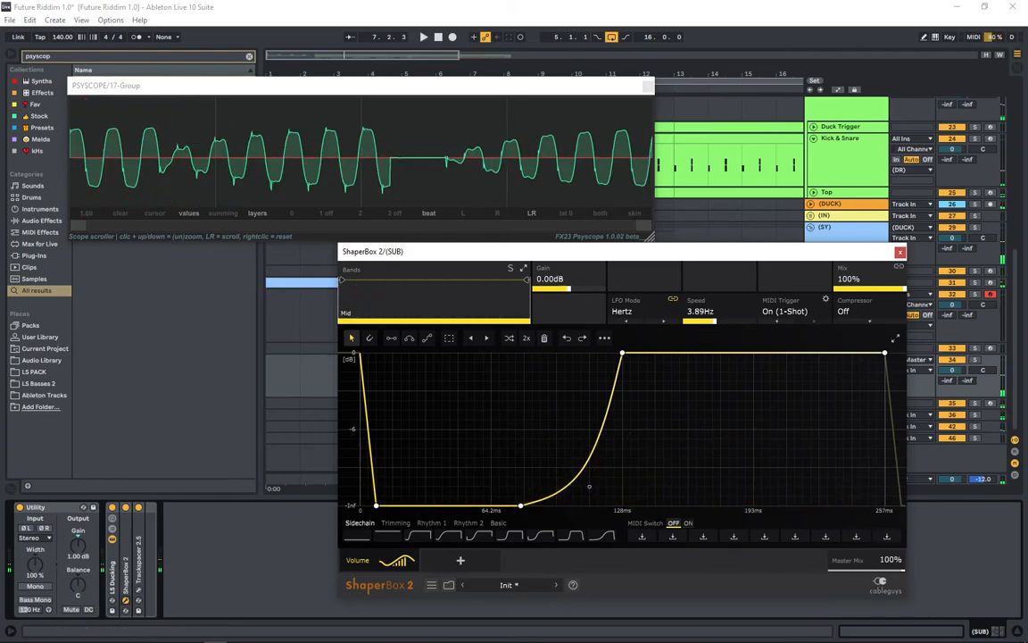